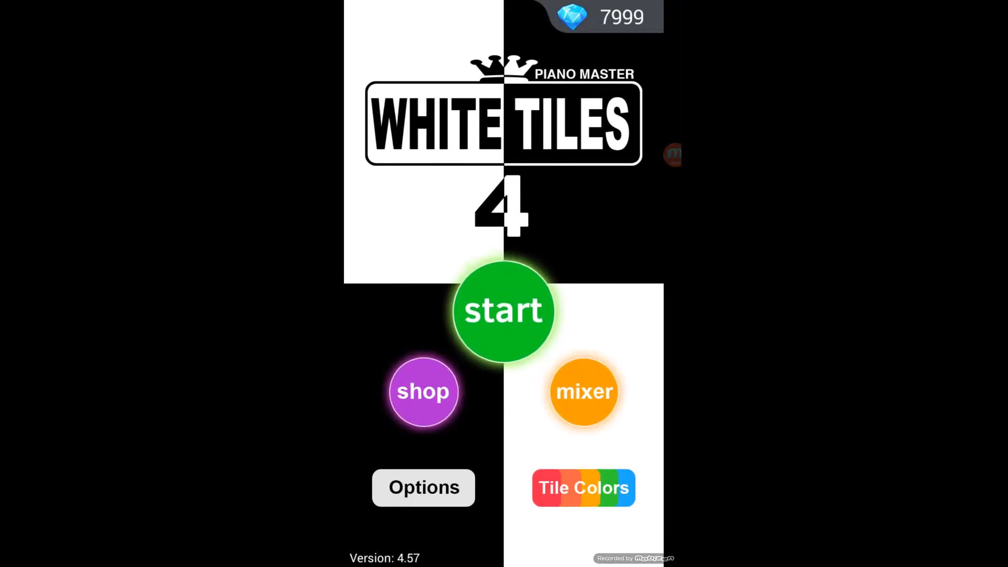
- Pick a game mode with Random and load an Arcade round at score 0
click(503, 311)
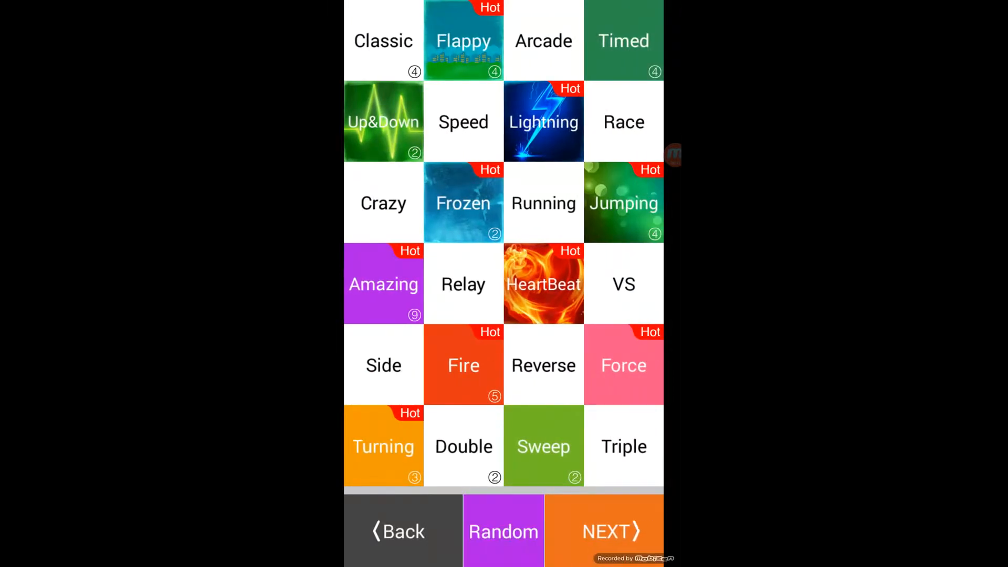
click(503, 531)
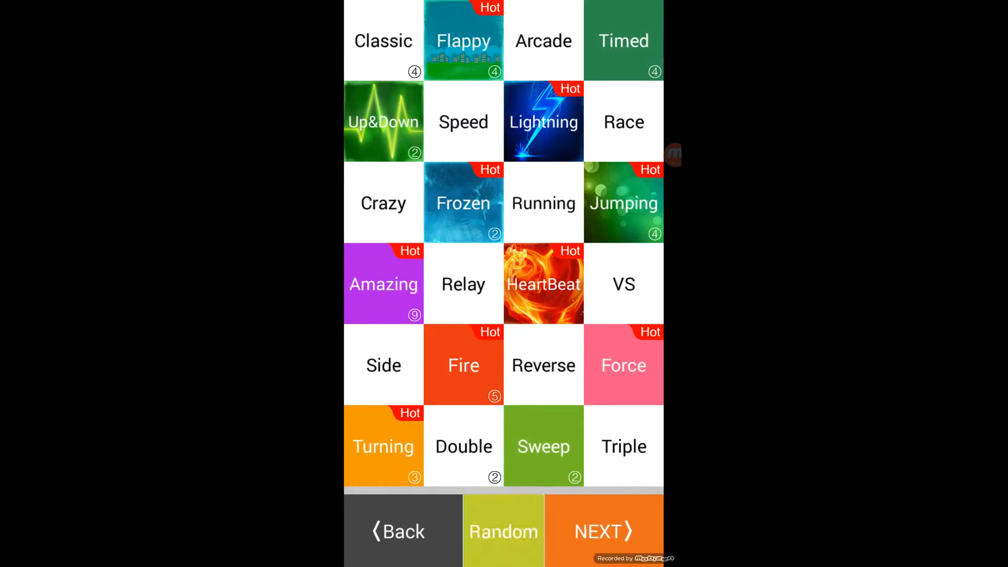
click(503, 531)
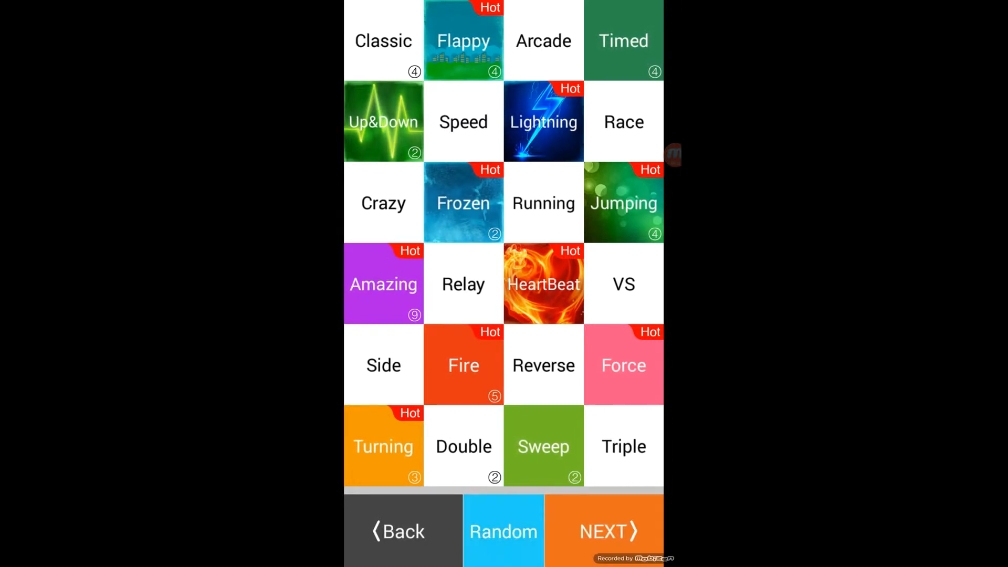
click(503, 532)
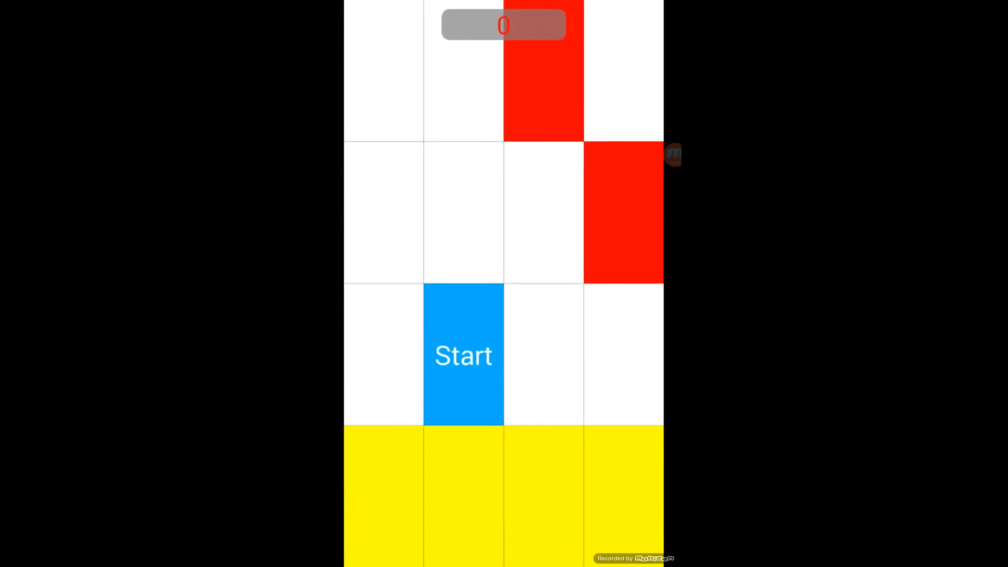
- Play the Arcade round through to a new best score of 272
click(464, 356)
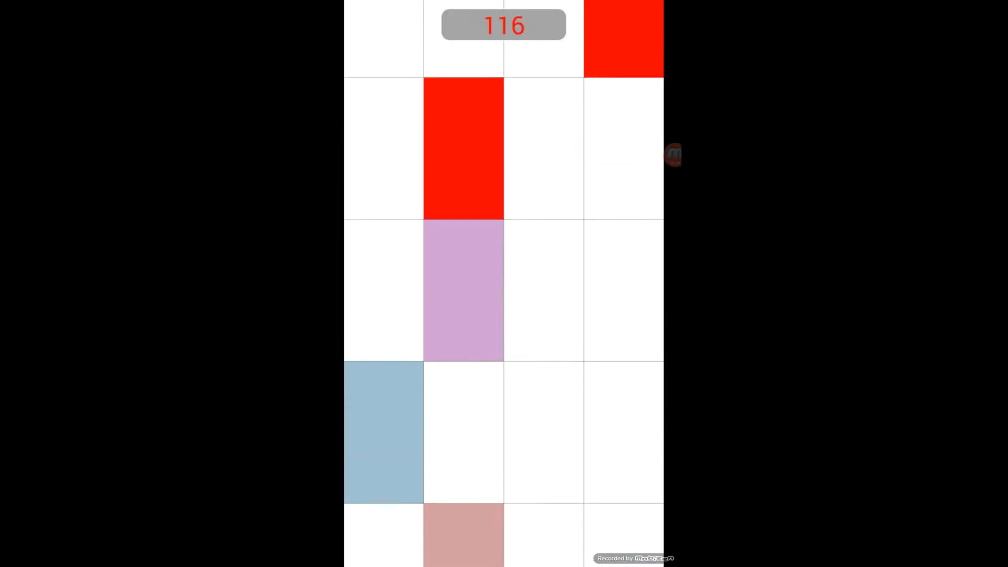
click(463, 154)
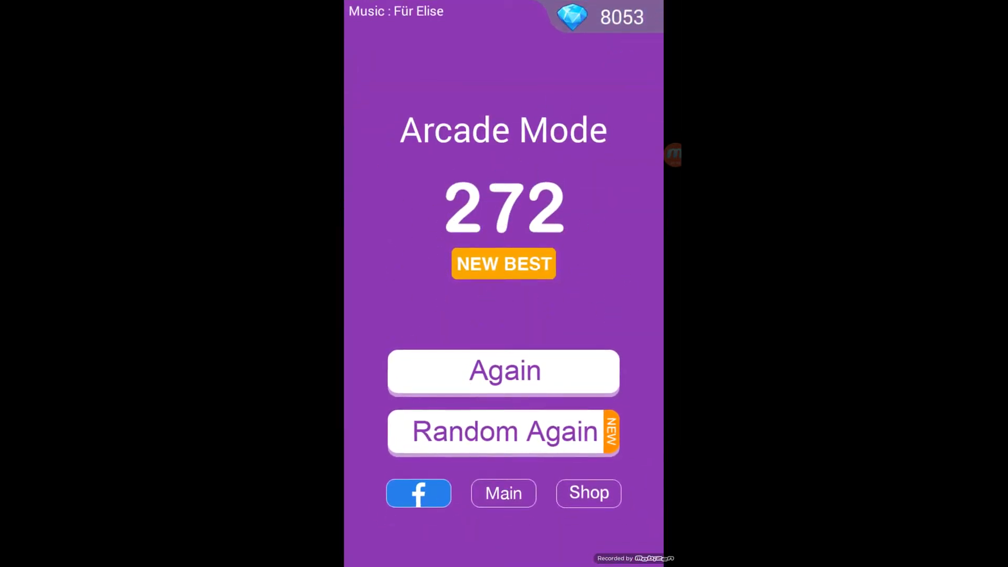
- Buy the pink cloudy-sky background in the shop, leaving 53 diamonds, and return to the main menu
click(503, 492)
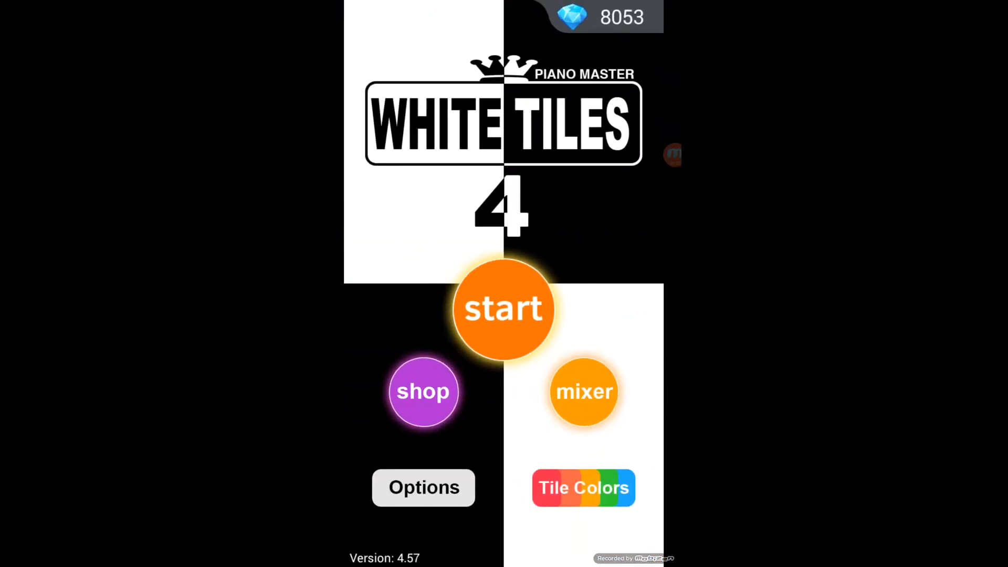
click(424, 392)
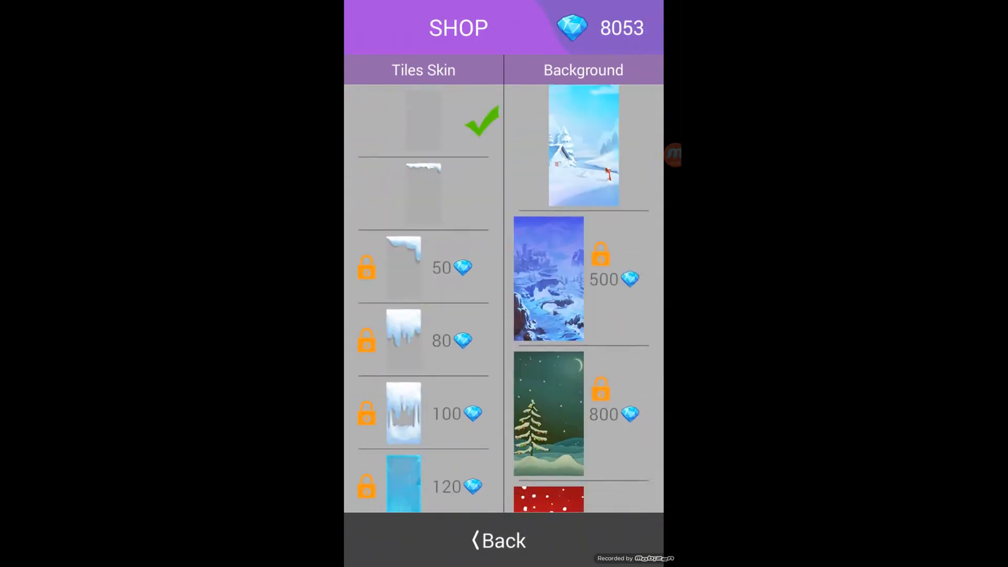
scroll(down, 3)
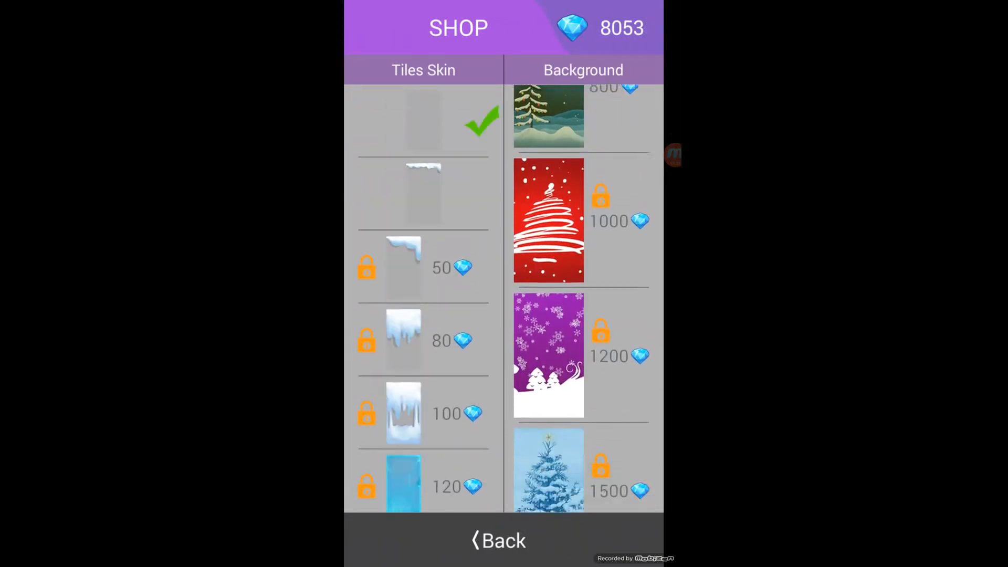
scroll(down, 3)
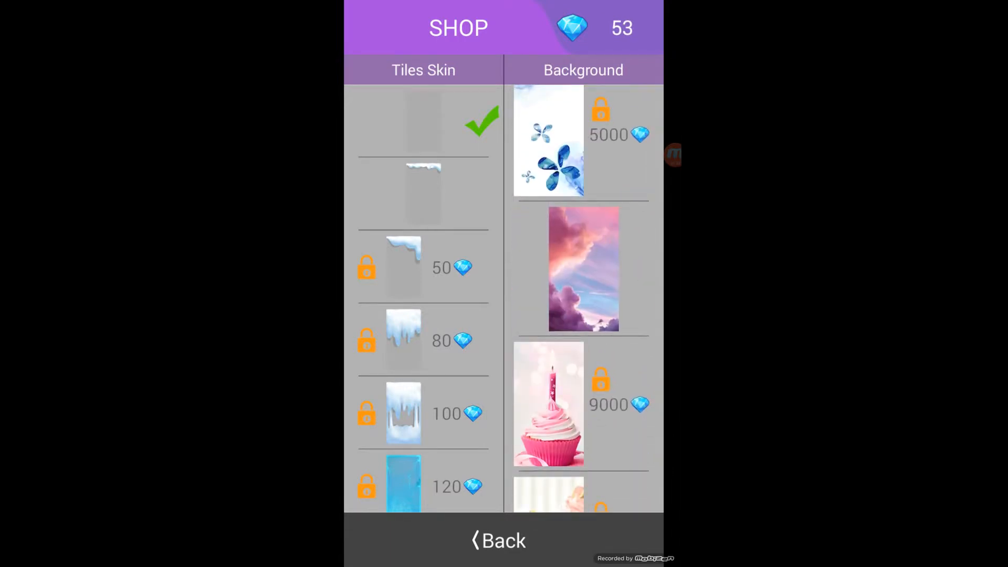
click(498, 540)
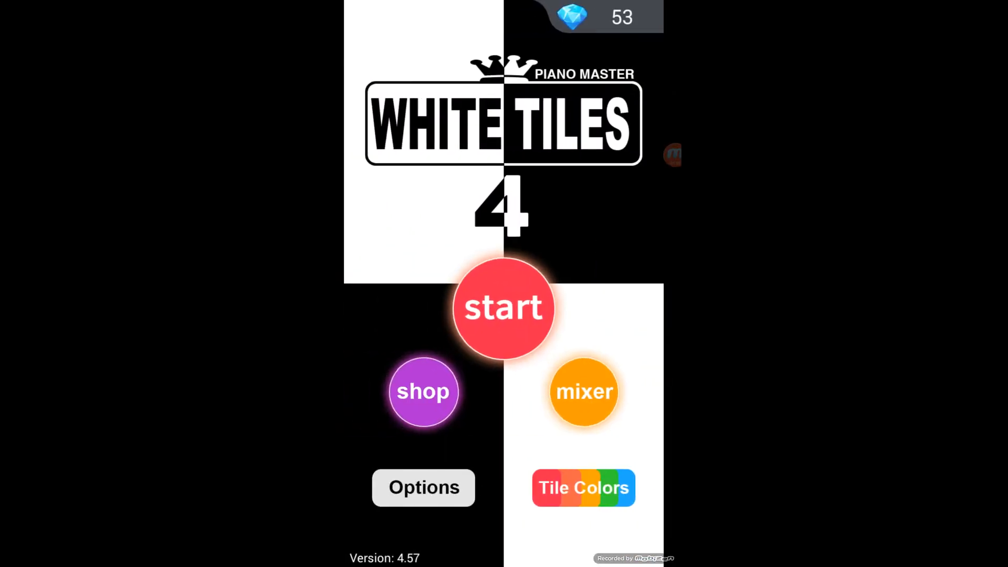
- Play Classic mode twice for a best of 2.182 seconds, then start a random-mode round
click(503, 308)
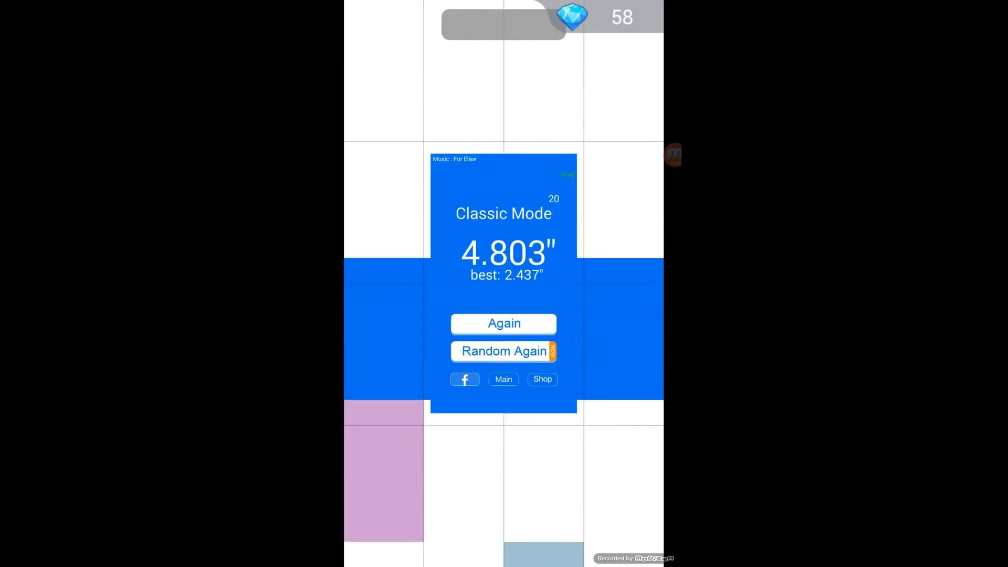
click(503, 323)
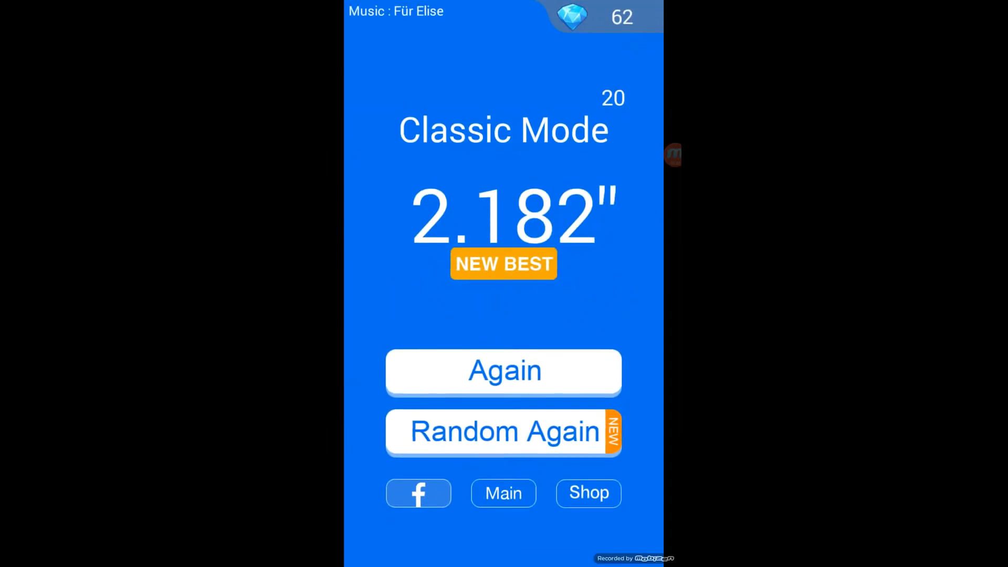
click(503, 494)
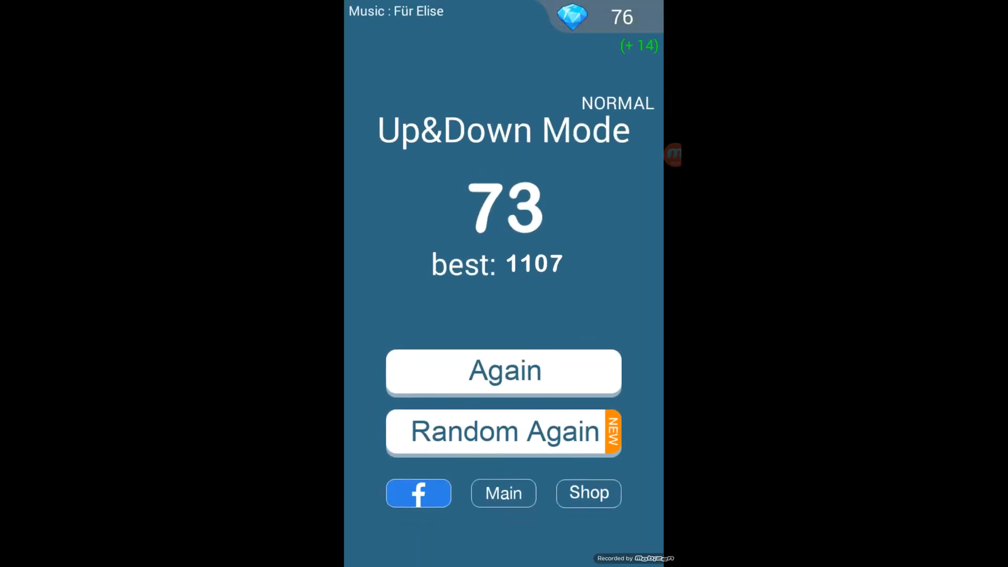
- Finish the Up&Down round at 73 and go back to the game-mode grid
click(504, 494)
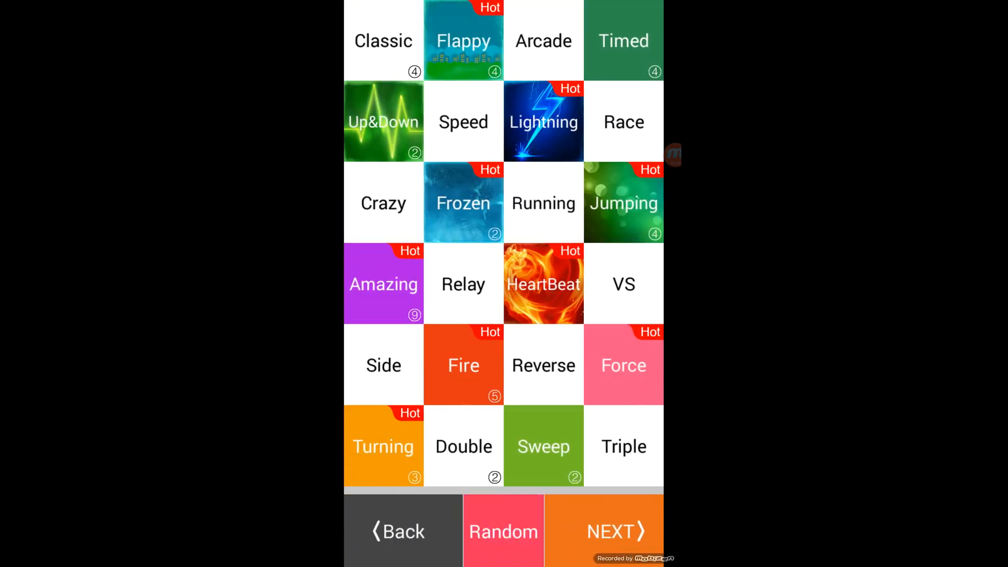
- Launch a random mode and play the round up to a score of 93
click(503, 531)
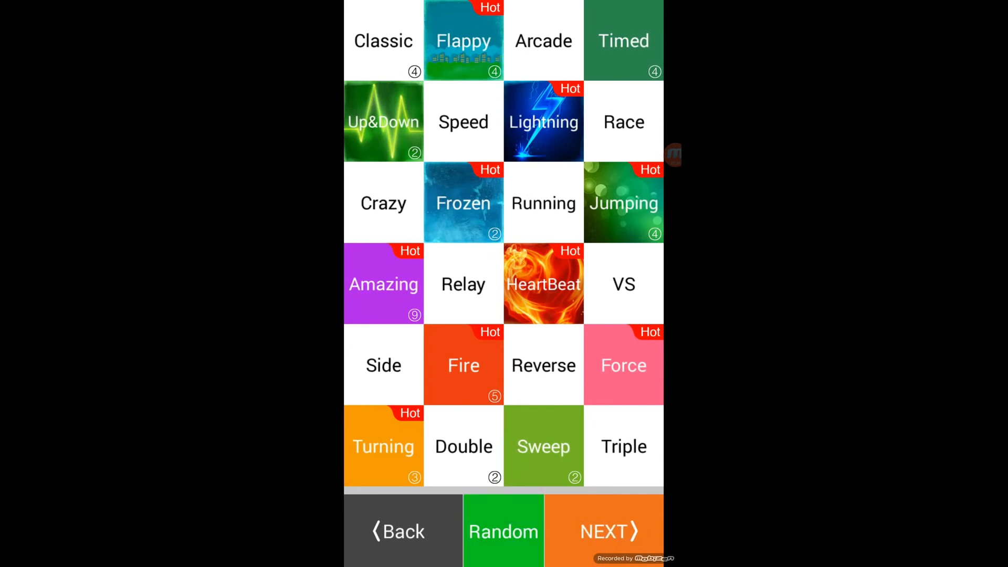
click(608, 532)
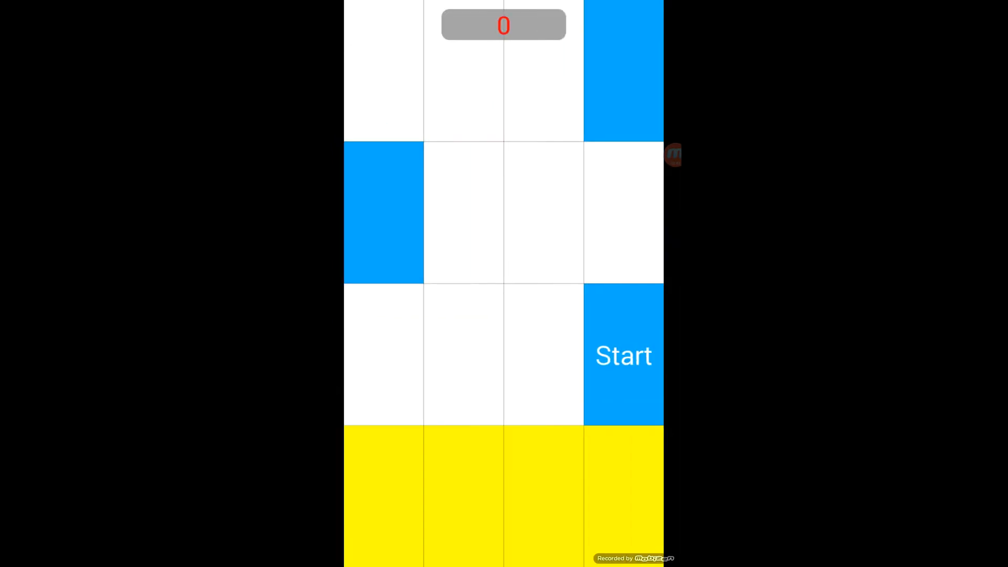
click(623, 356)
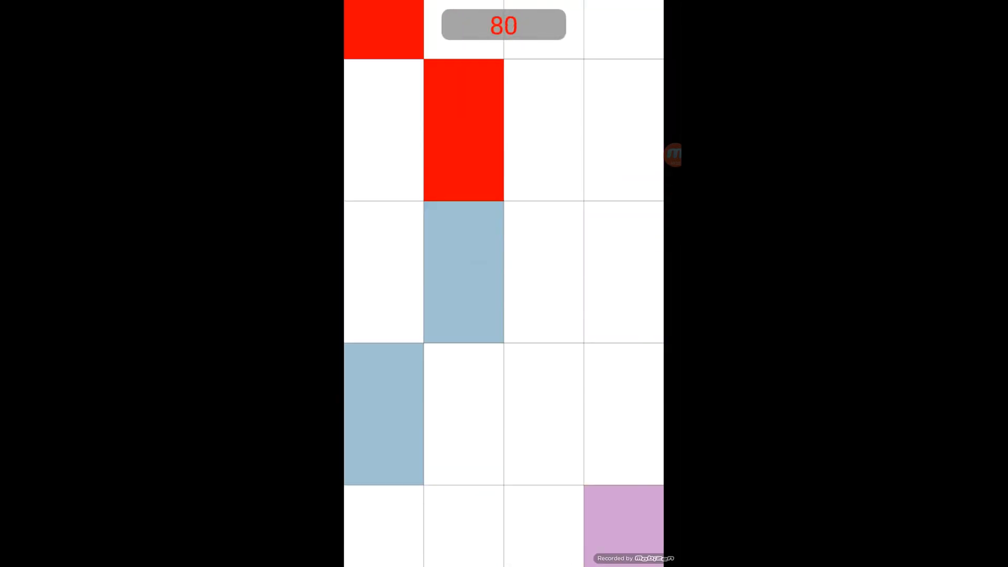
click(463, 128)
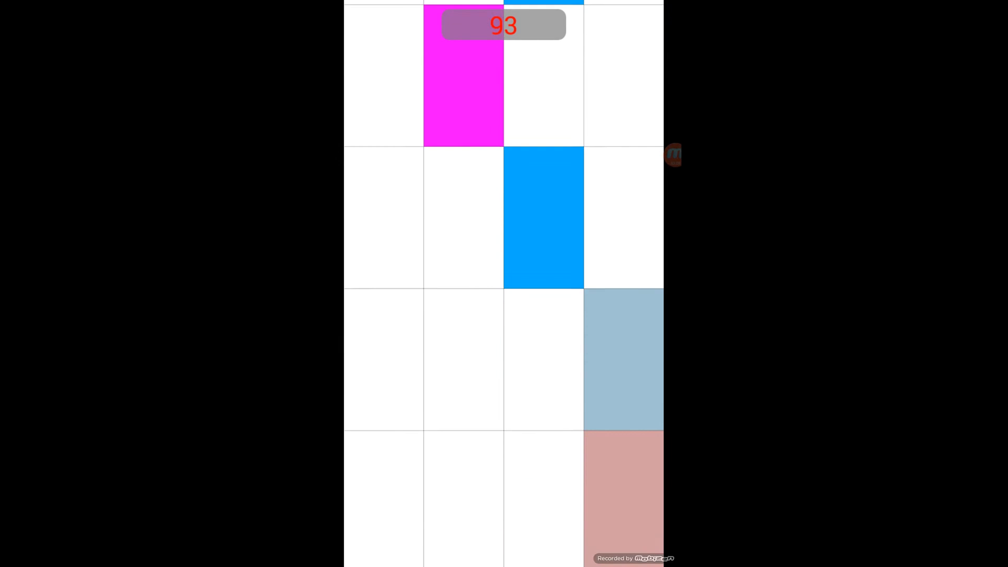